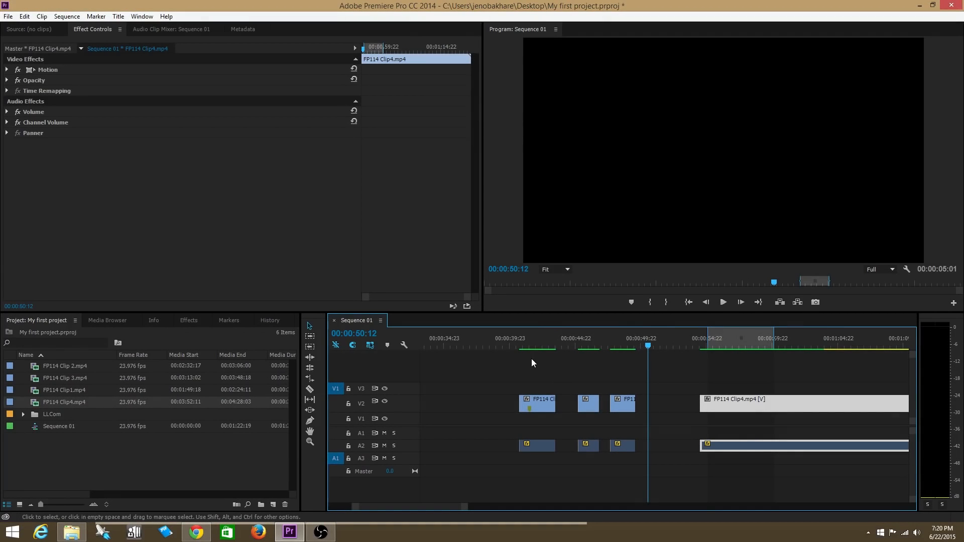
{"action": "mouse_move", "coordinate": [540, 368]}
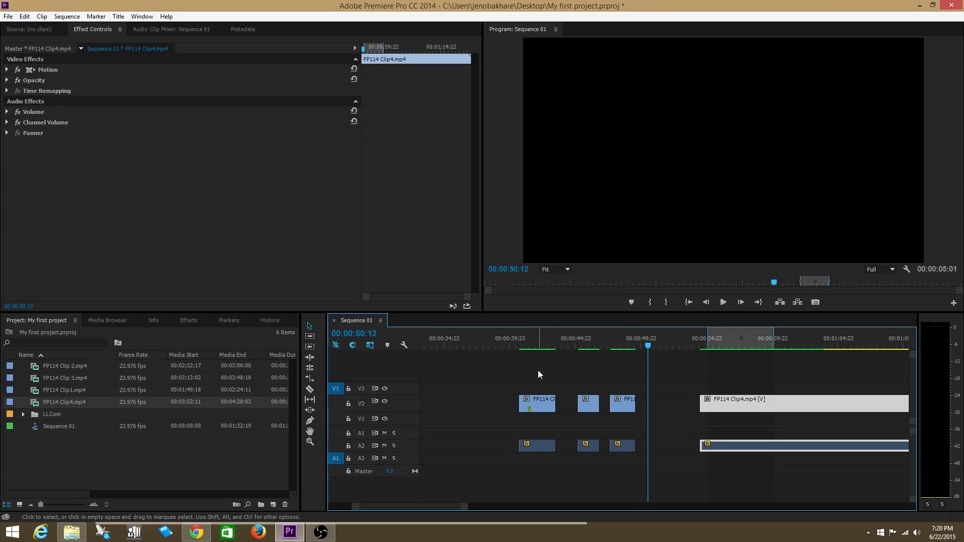
{"action": "mouse_move", "coordinate": [552, 357]}
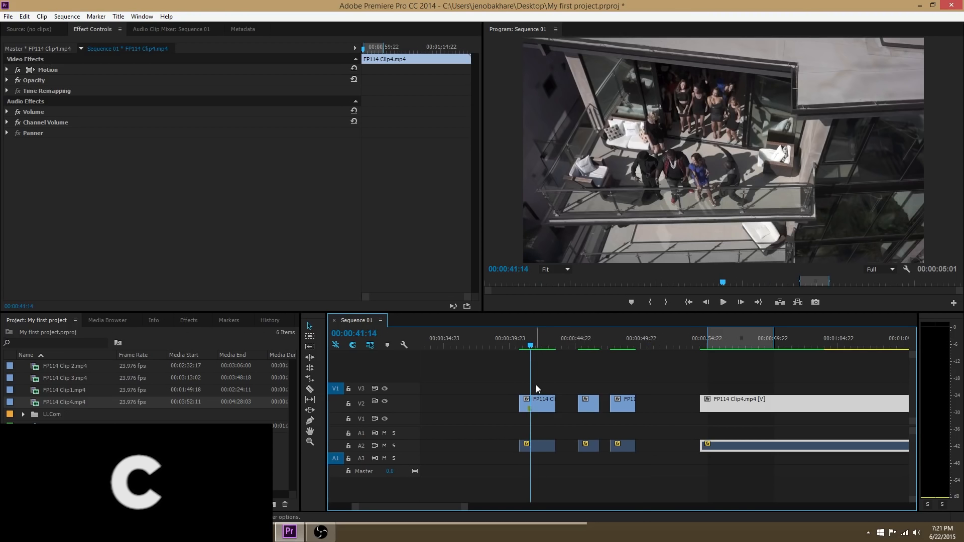
Step: Cut the first short clip in the sequence into two pieces with the Razor Tool
{"action": "left_click", "coordinate": [509, 346]}
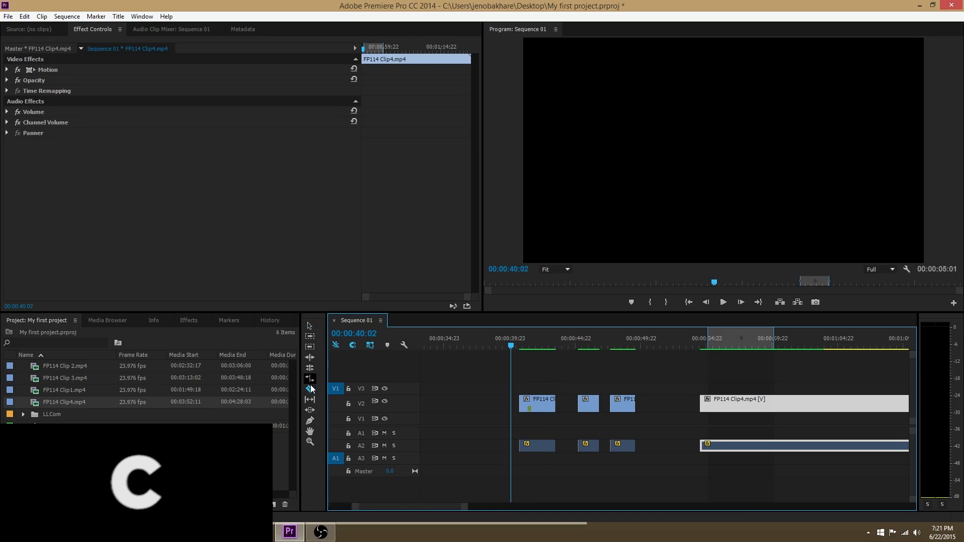
{"action": "mouse_move", "coordinate": [310, 390]}
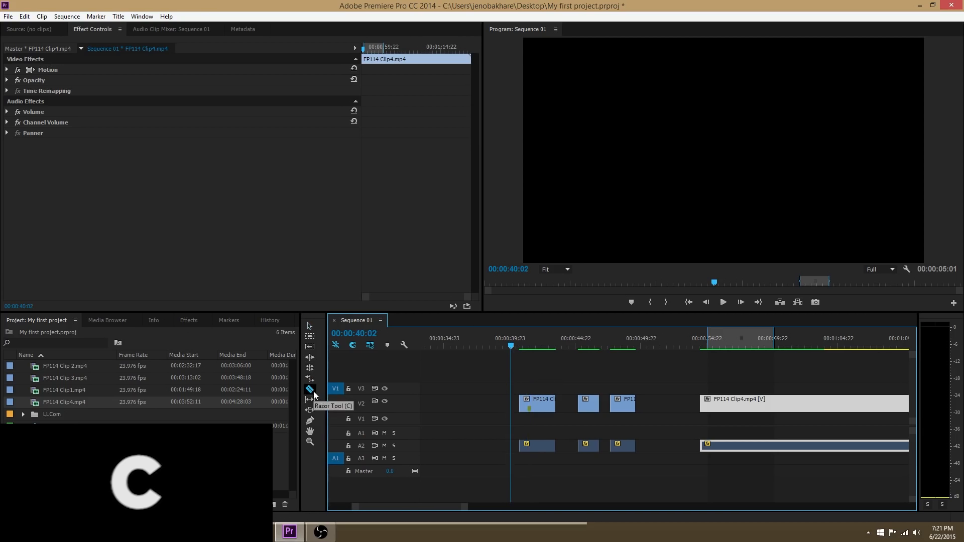
{"action": "left_click", "coordinate": [543, 404]}
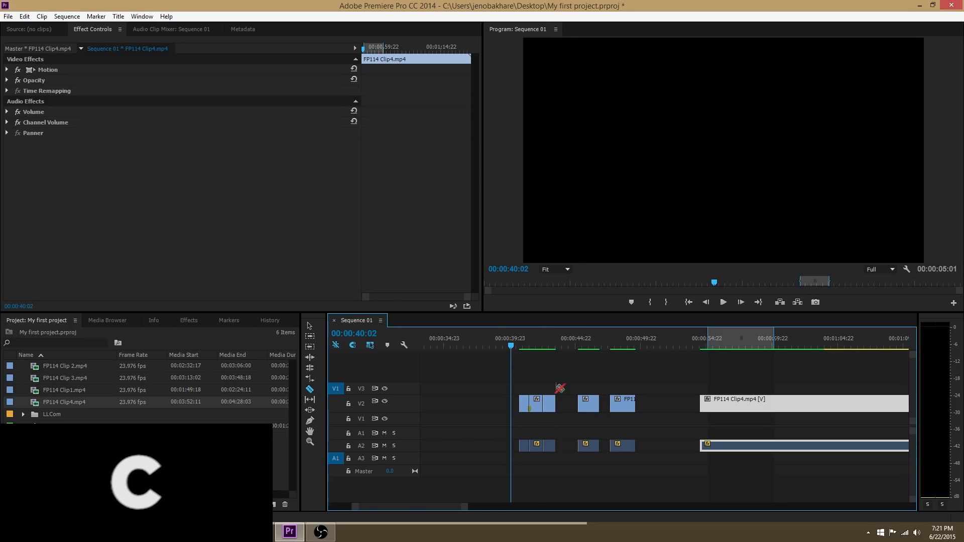
{"action": "mouse_move", "coordinate": [330, 343]}
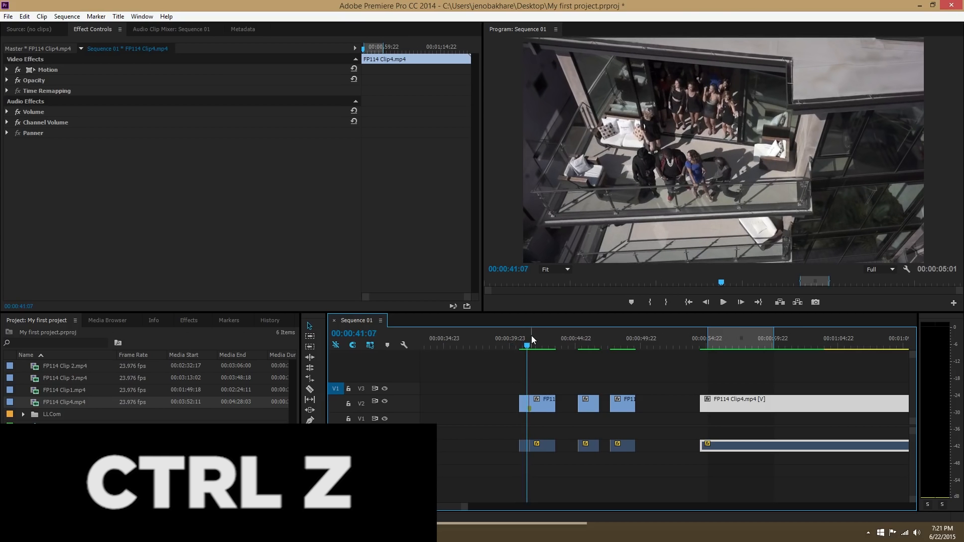
Step: Move the first short clip earlier via Ctrl+X and Ctrl+V, then save the project
{"action": "key", "text": "Ctrl+x"}
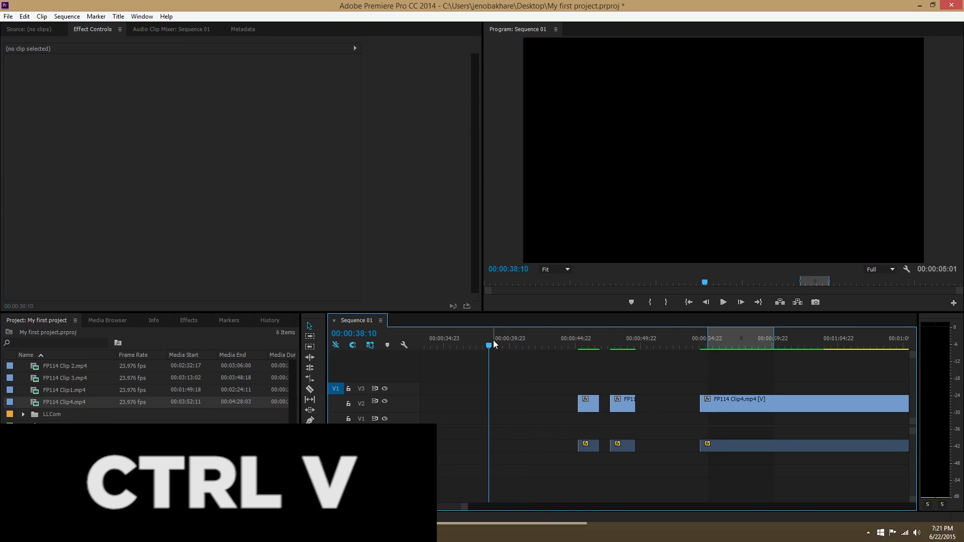
{"action": "key", "text": "ctrl+v"}
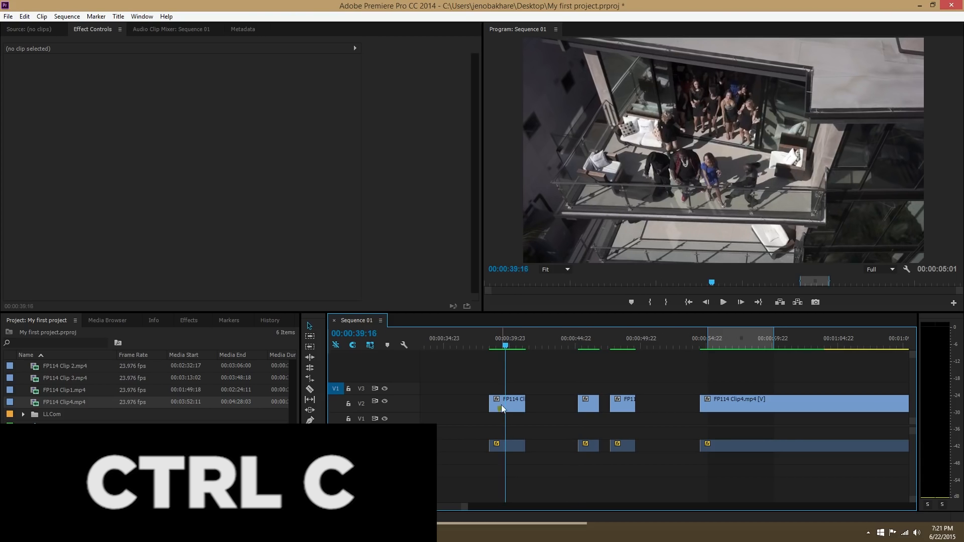
{"action": "left_click", "coordinate": [506, 404]}
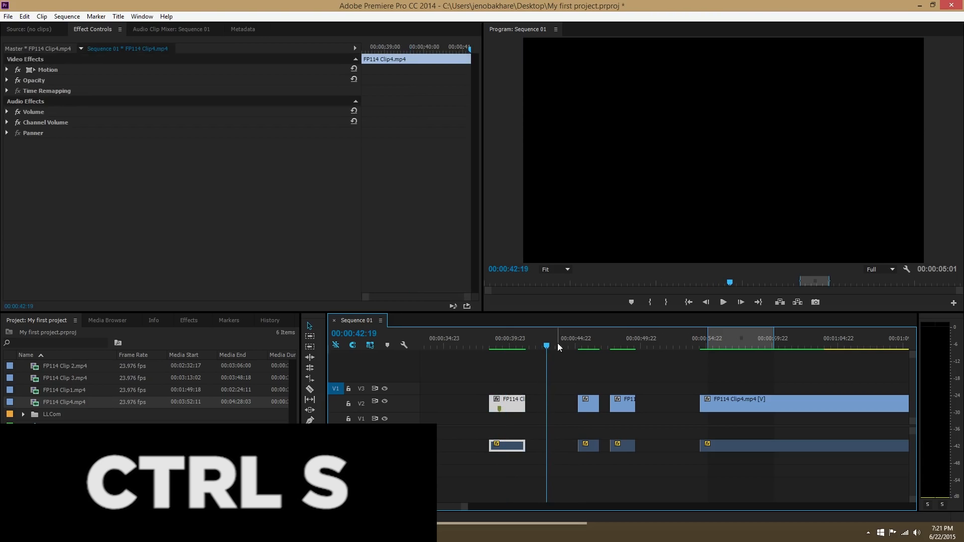
{"action": "key", "text": "Ctrl+s"}
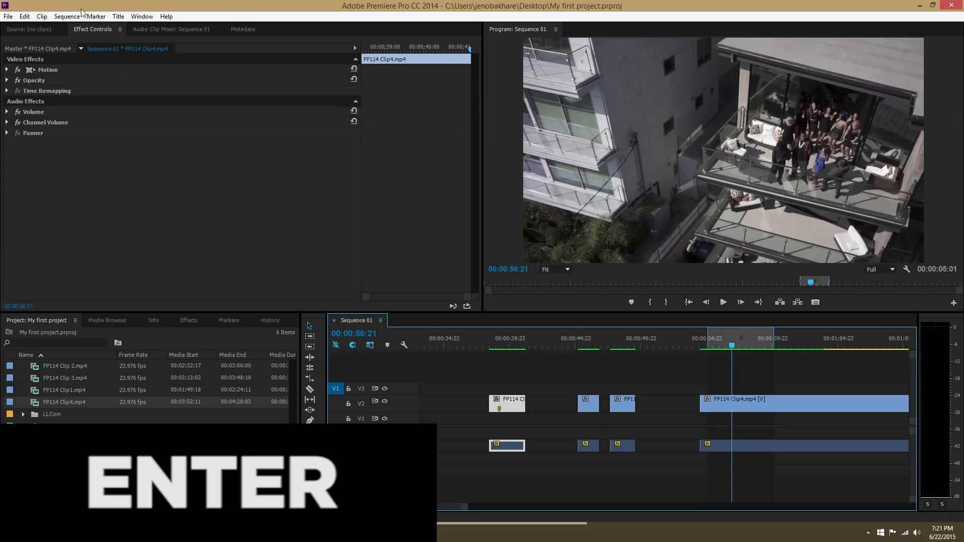
{"action": "mouse_move", "coordinate": [39, 9]}
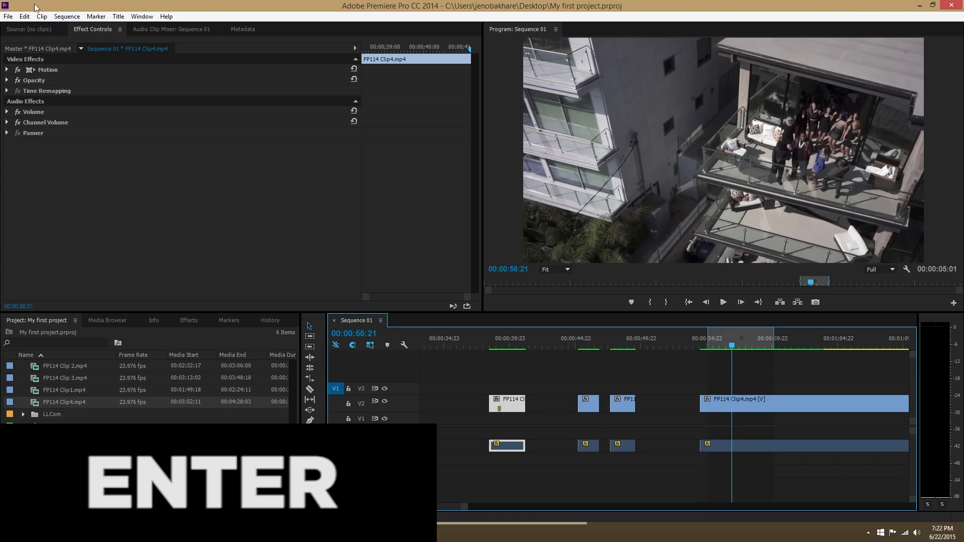
{"action": "left_click", "coordinate": [72, 16]}
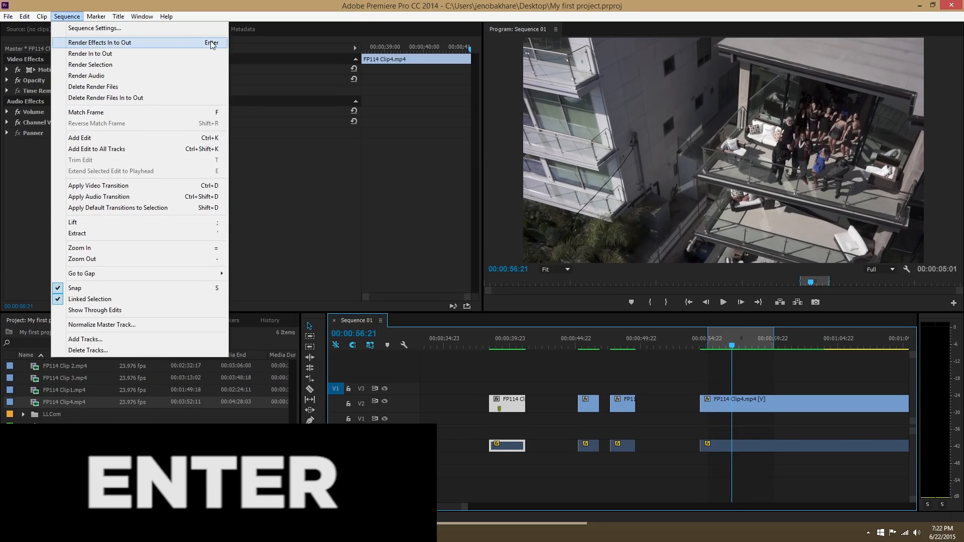
{"action": "mouse_move", "coordinate": [106, 47]}
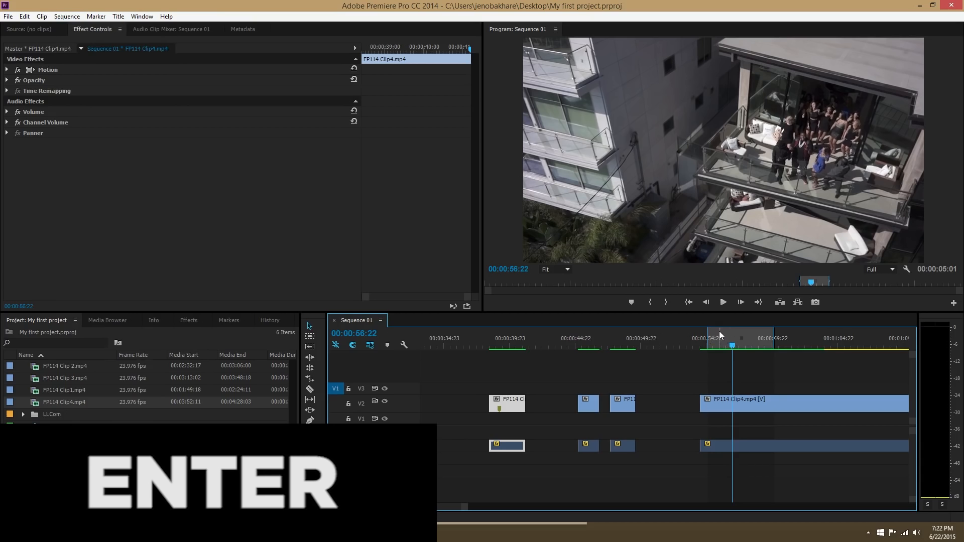
{"action": "mouse_move", "coordinate": [725, 346]}
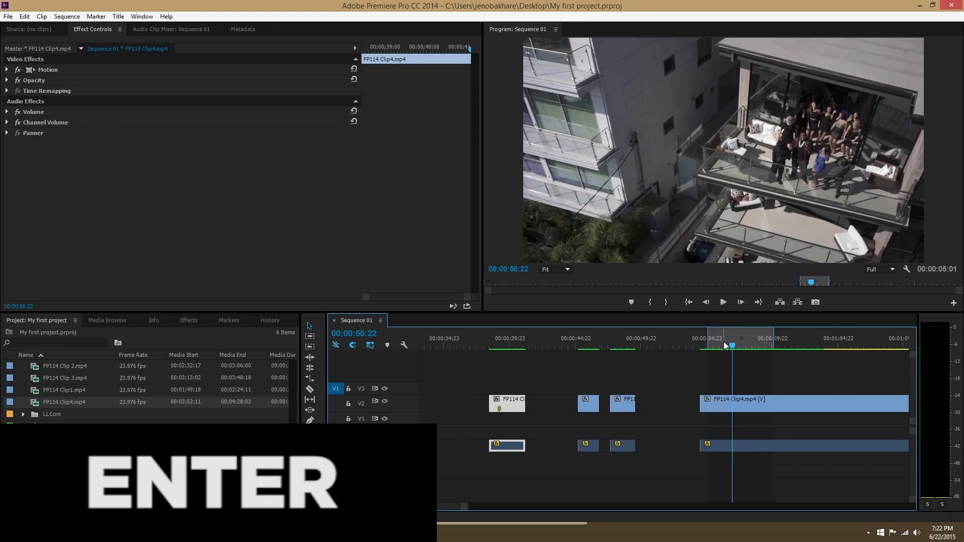
{"action": "mouse_move", "coordinate": [722, 343]}
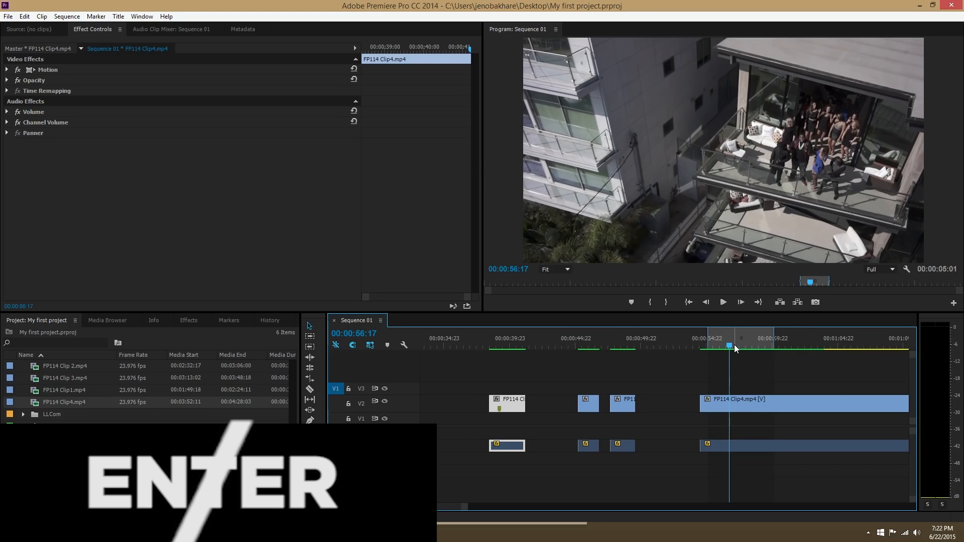
{"action": "mouse_move", "coordinate": [697, 261]}
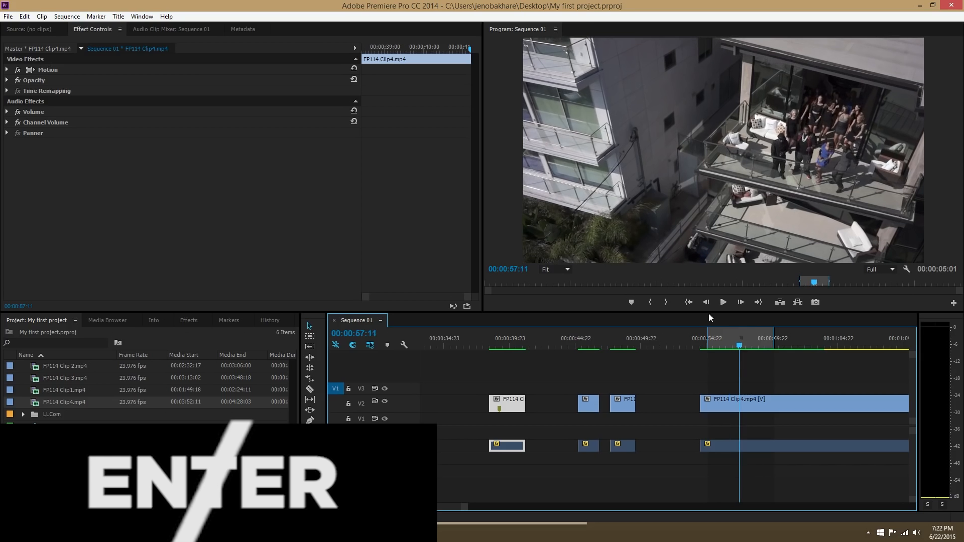
{"action": "left_click", "coordinate": [69, 16]}
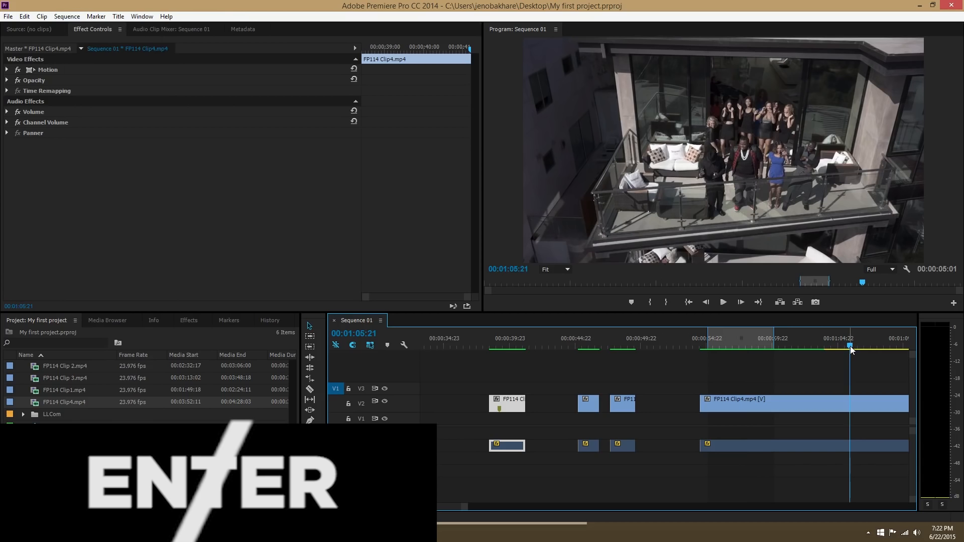
{"action": "mouse_move", "coordinate": [878, 367]}
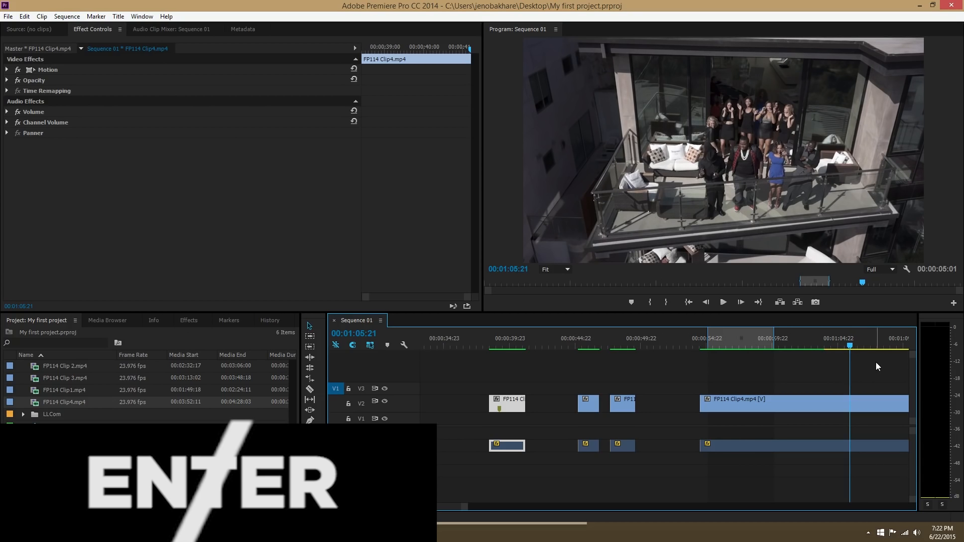
{"action": "mouse_move", "coordinate": [798, 342]}
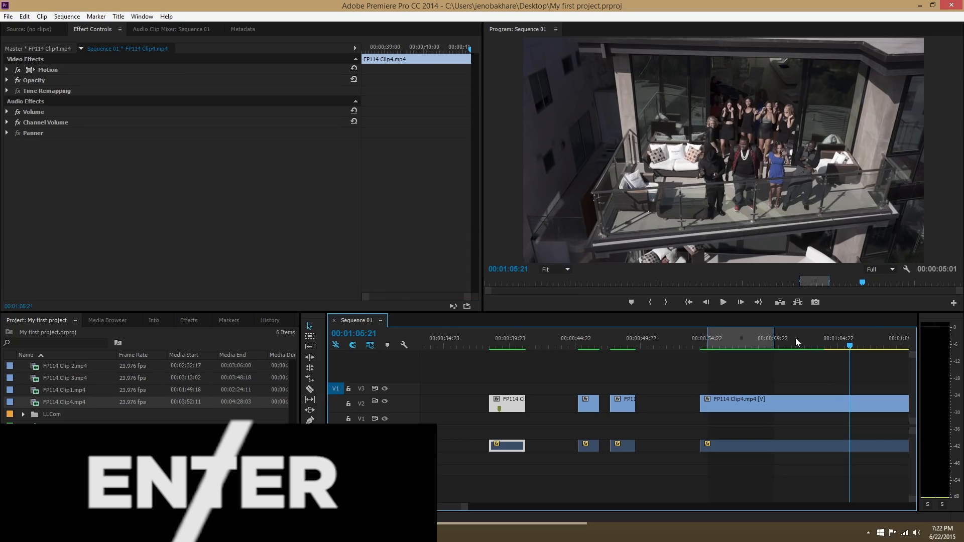
{"action": "mouse_move", "coordinate": [787, 345]}
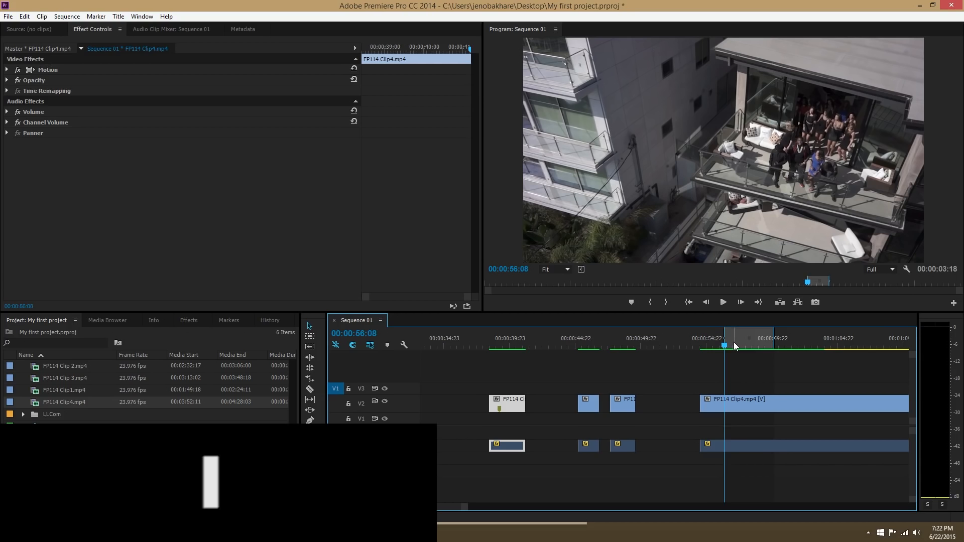
Step: Mark an in point and out point around a stretch of the long clip
{"action": "left_click", "coordinate": [803, 346]}
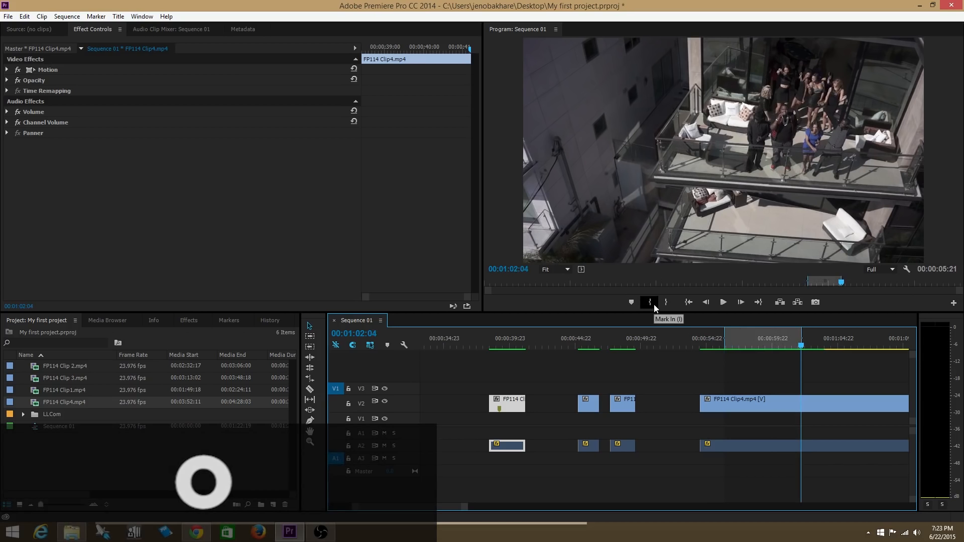
{"action": "mouse_move", "coordinate": [667, 302]}
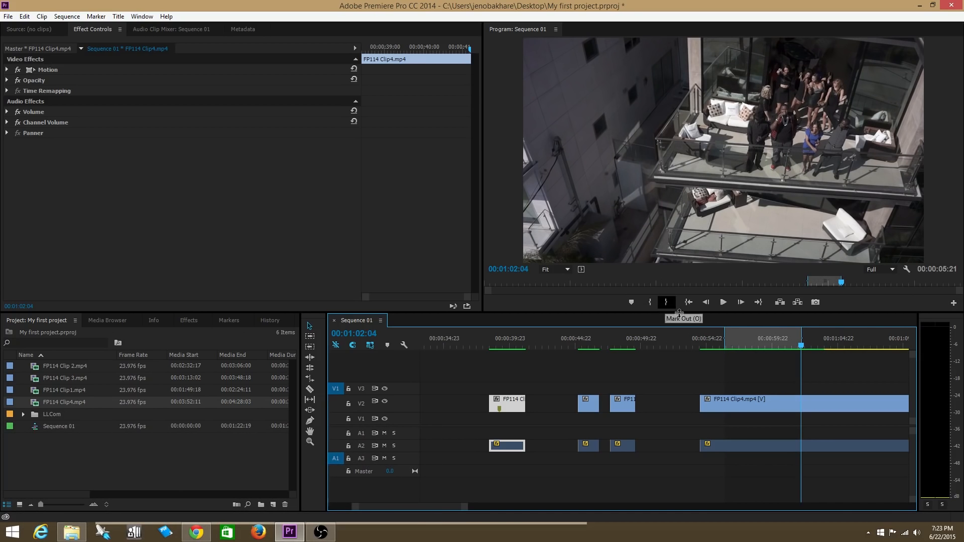